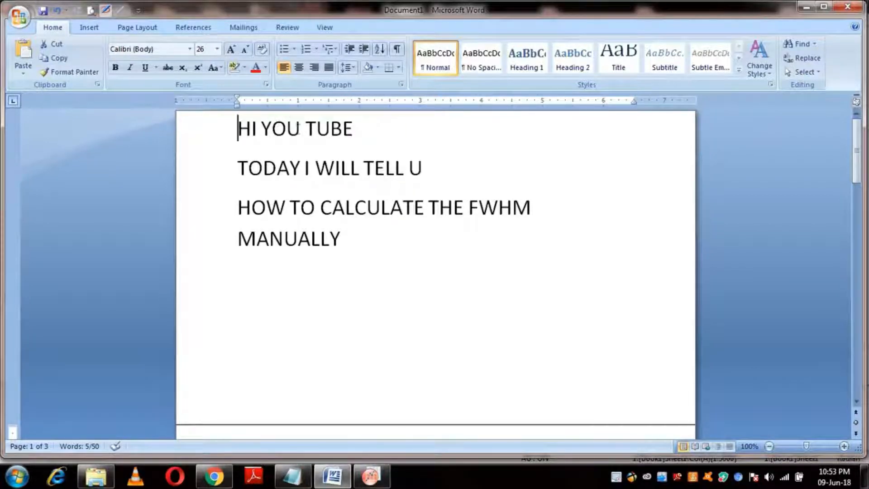
- Review the Word notes on calculating FWHM manually, then bring up the XRD intensity graph
drag(237, 168, 408, 168)
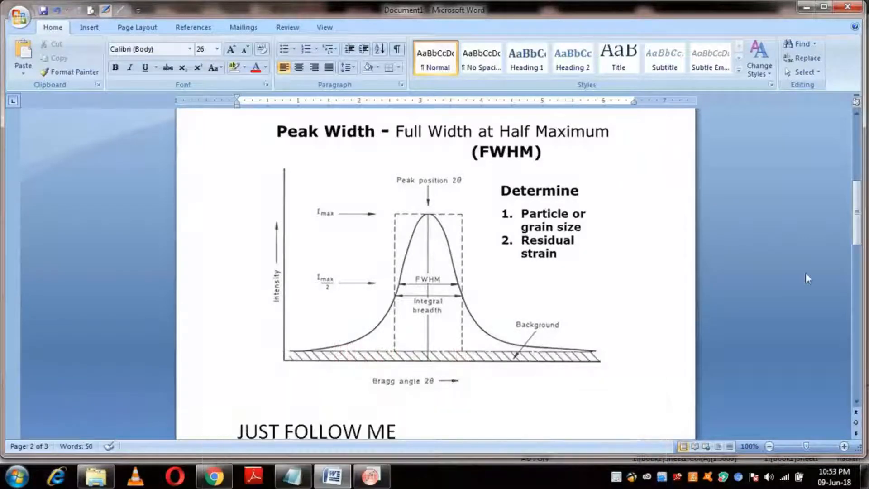
scroll(down, 3)
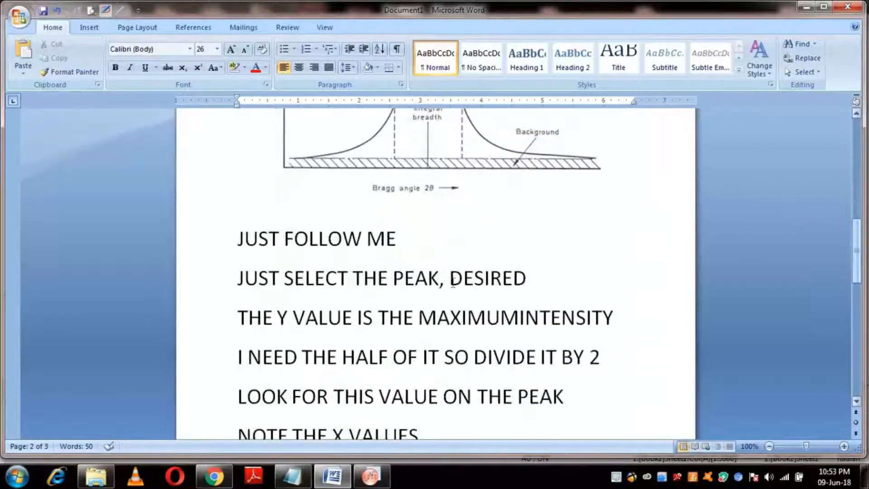
double_click(299, 238)
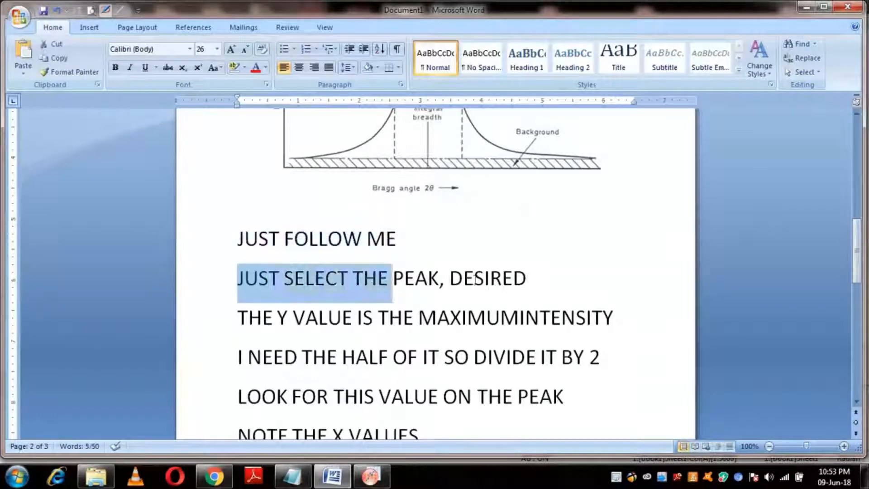
click(371, 476)
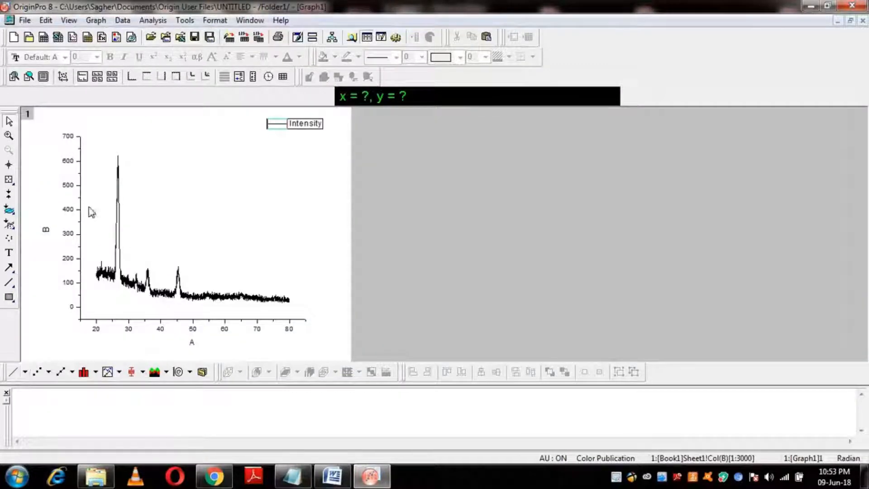
- Enlarge the tallest peak near 27 and read its maximum at X ≈ 26.665, Y ≈ 620.68
click(9, 135)
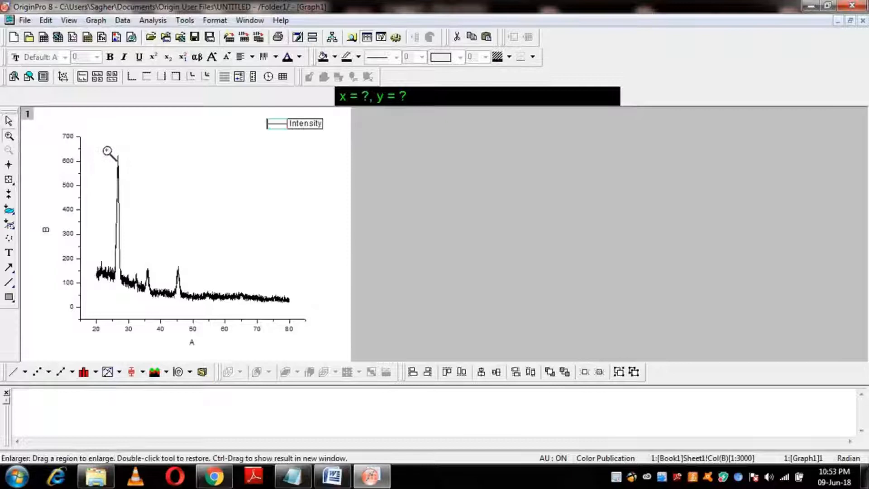
drag(105, 150, 128, 268)
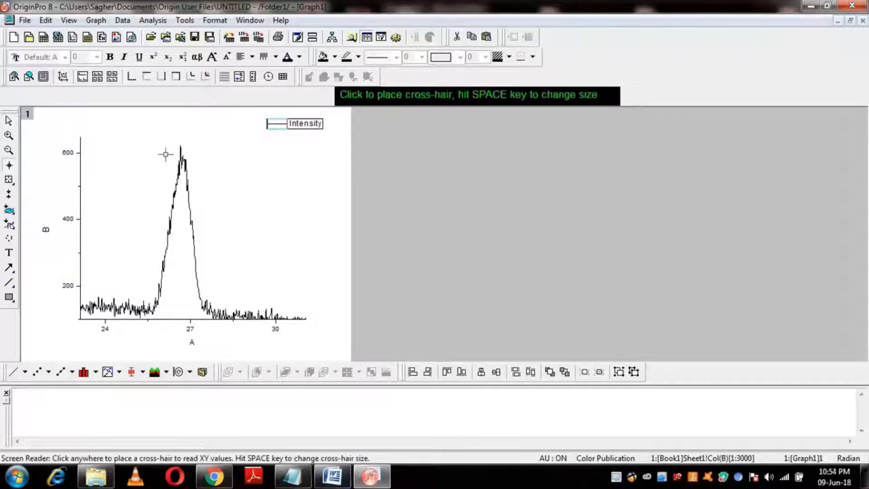
mouse_move(180, 146)
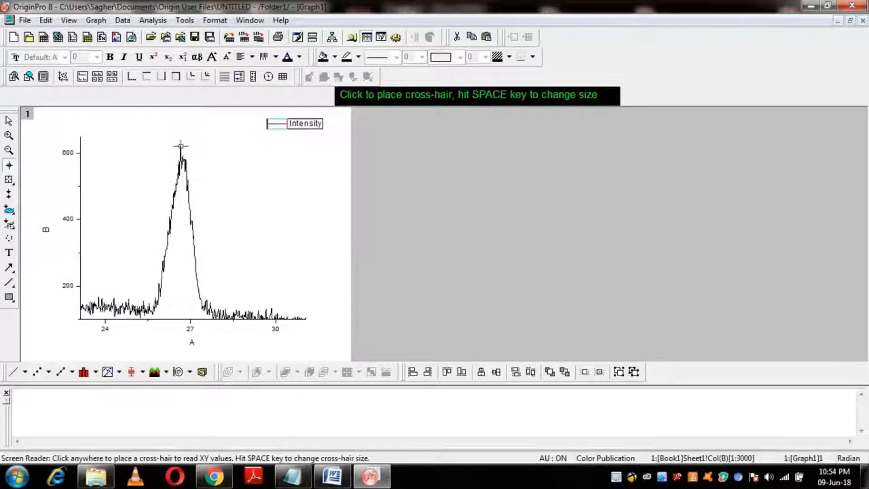
click(180, 146)
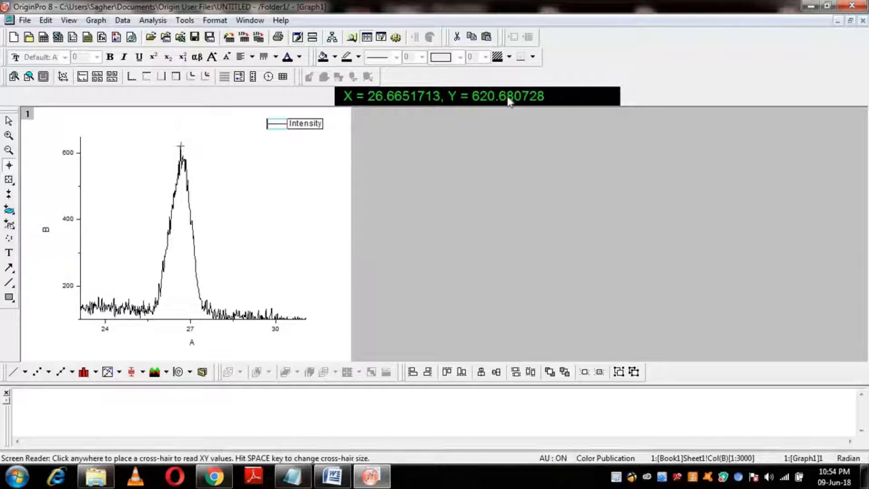
mouse_move(397, 246)
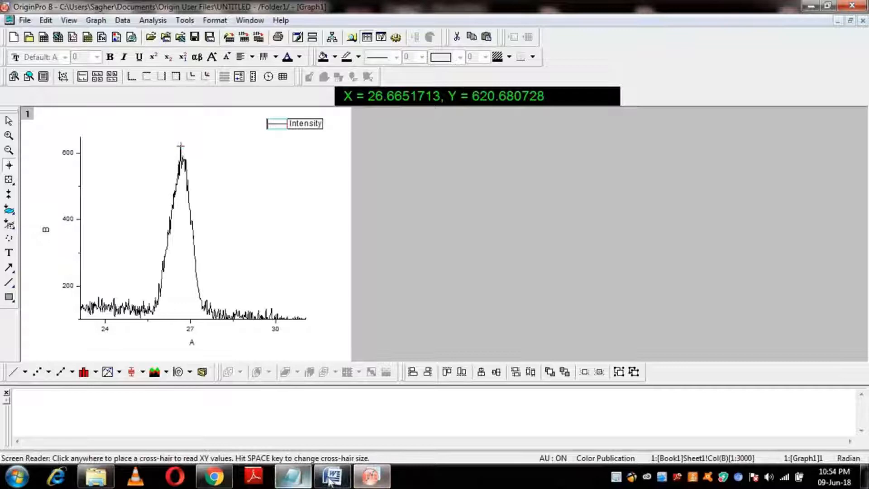
click(331, 475)
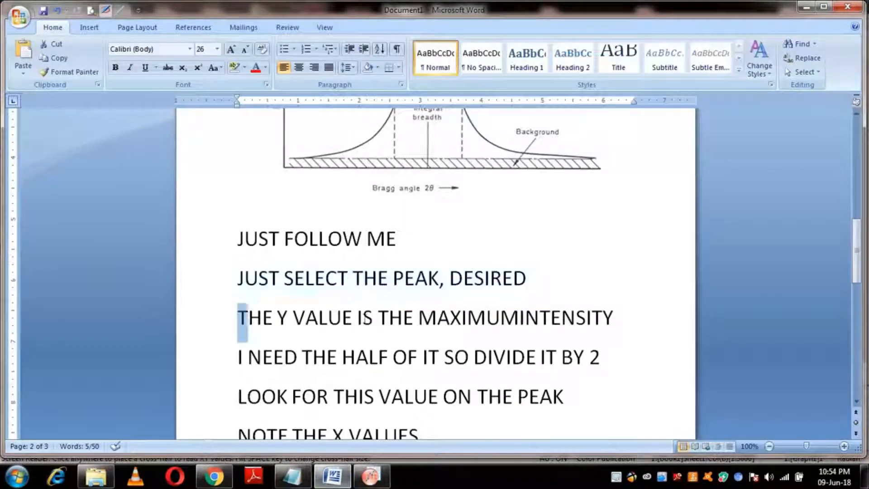
- Scroll to the 'divide it by 2' note and recheck the peak height on the graph
scroll(down, 3)
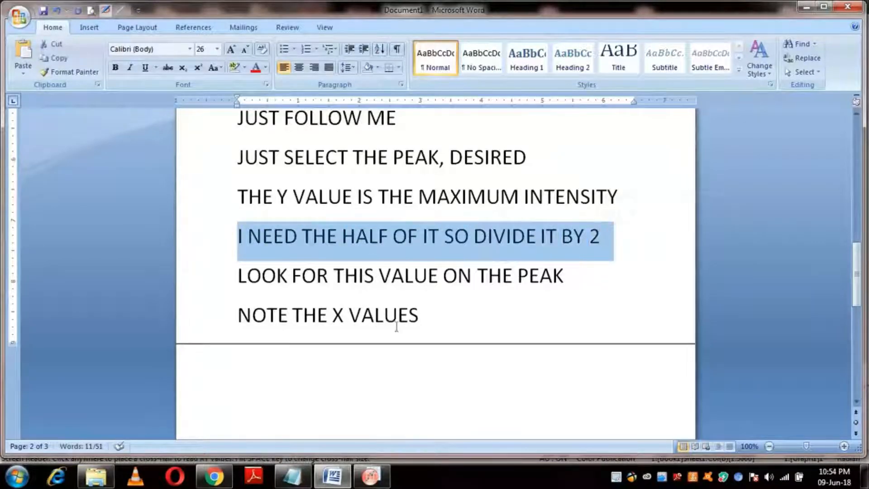
click(370, 476)
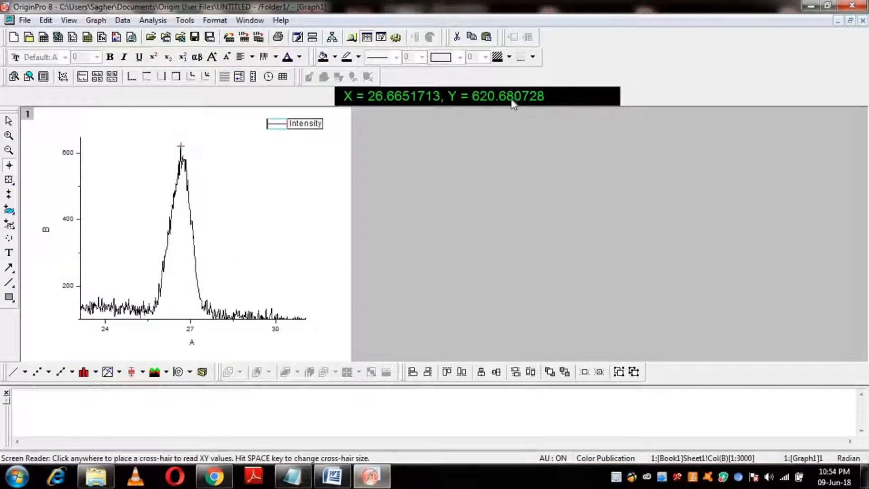
mouse_move(249, 430)
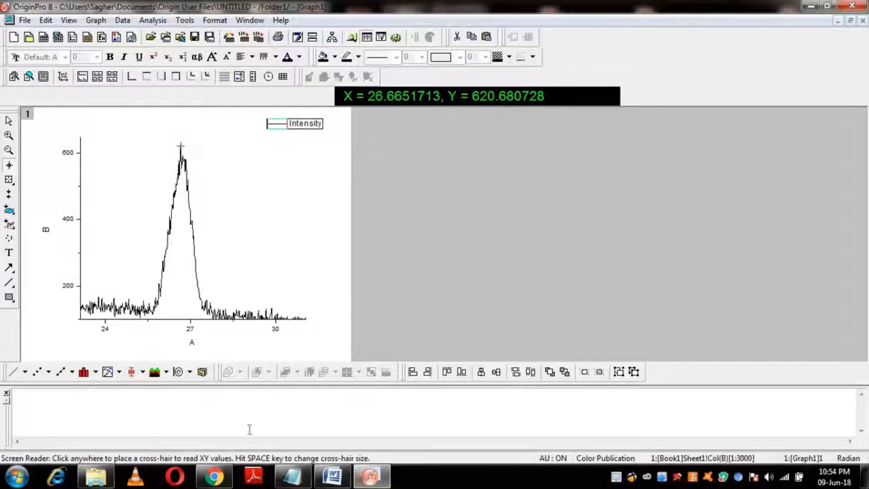
click(213, 475)
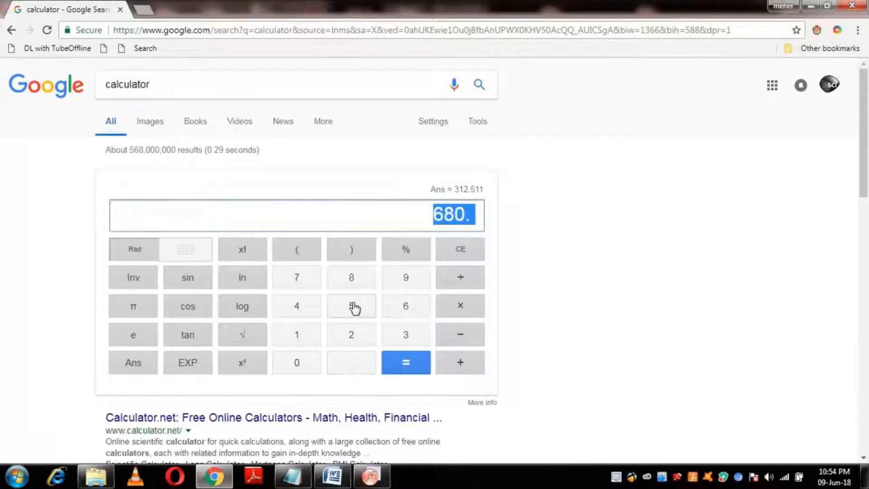
- Halve the peak intensity 680.62 on the Google calculator to get 340.31
click(351, 306)
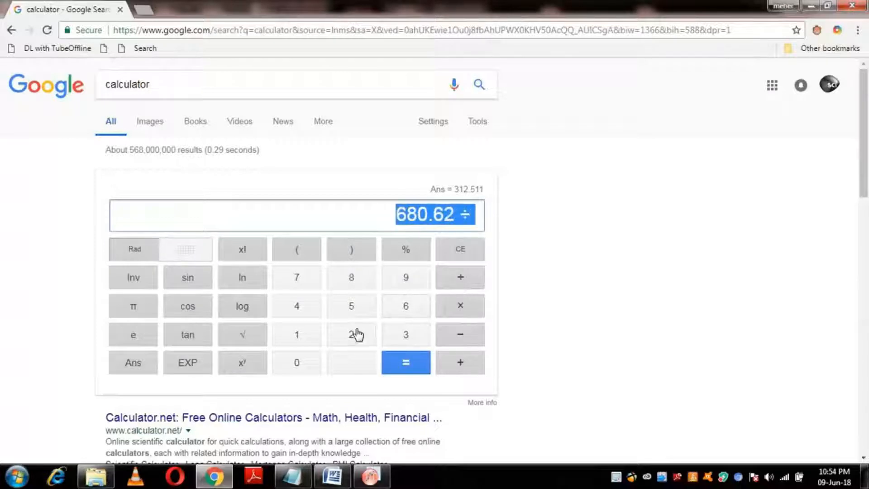
click(405, 362)
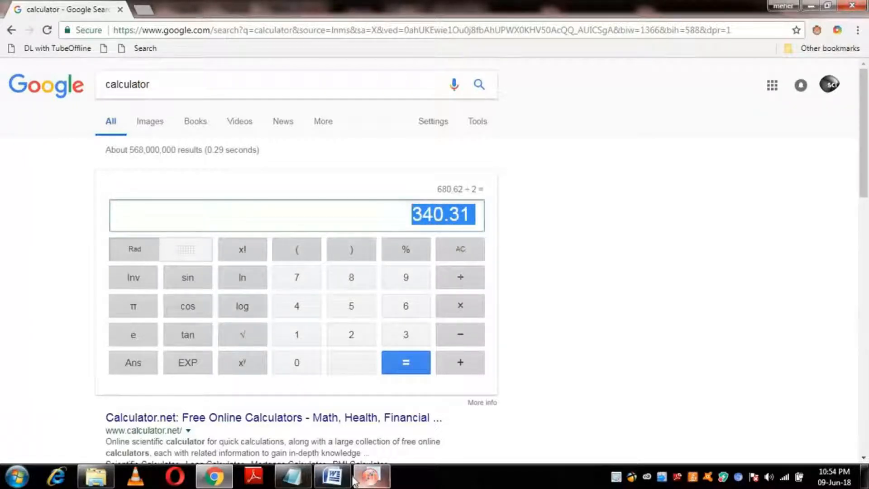
click(333, 475)
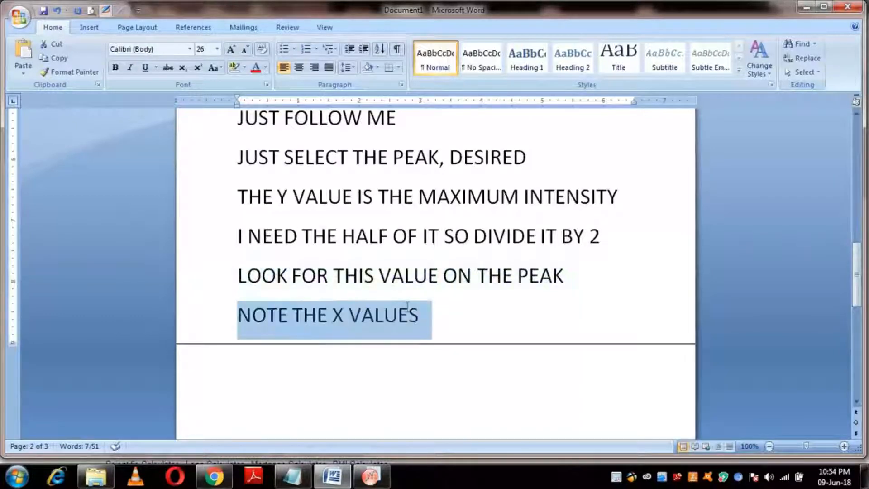
click(213, 476)
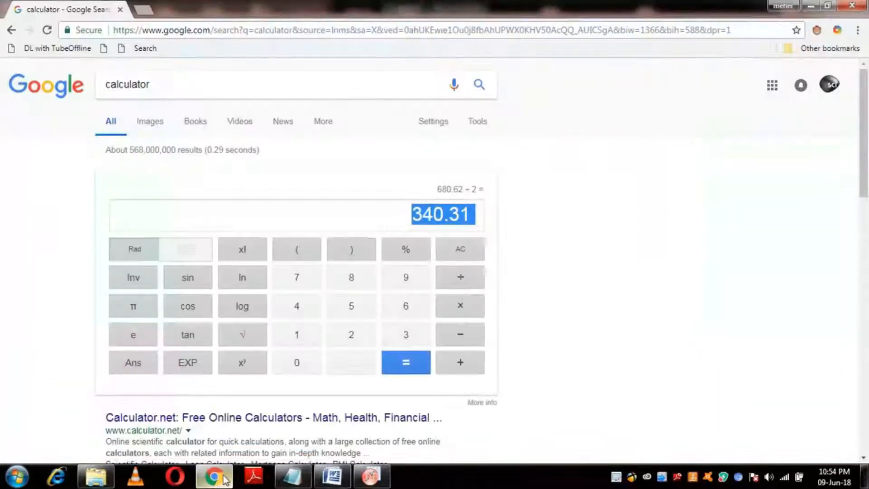
click(370, 476)
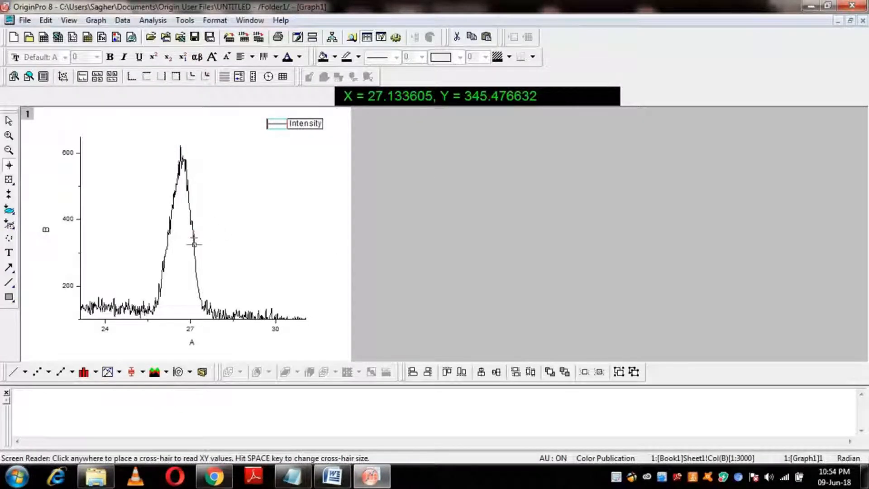
mouse_move(193, 243)
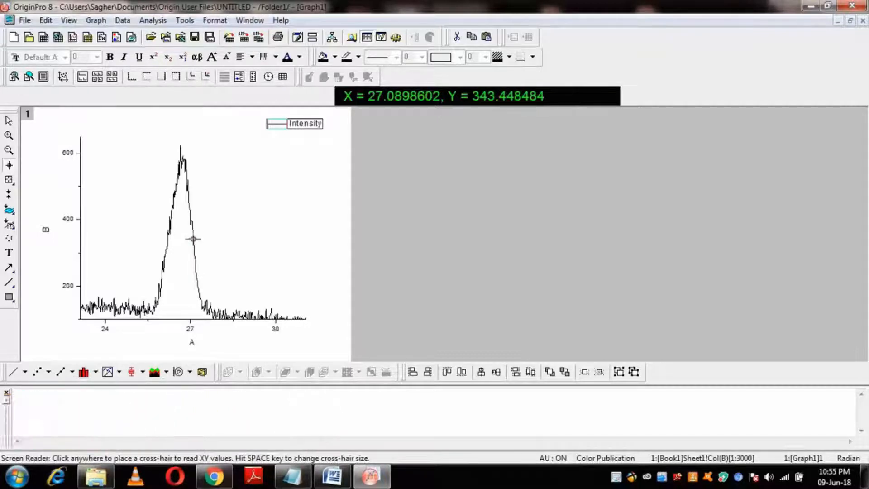
mouse_move(193, 239)
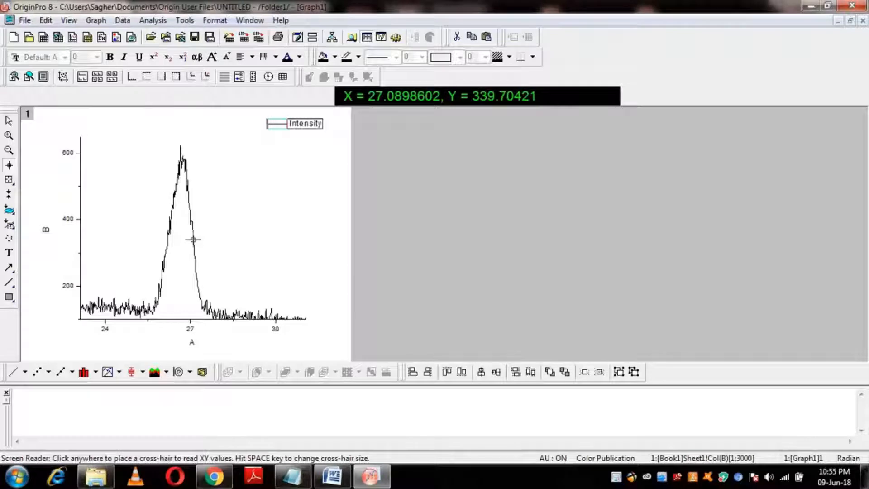
mouse_move(194, 240)
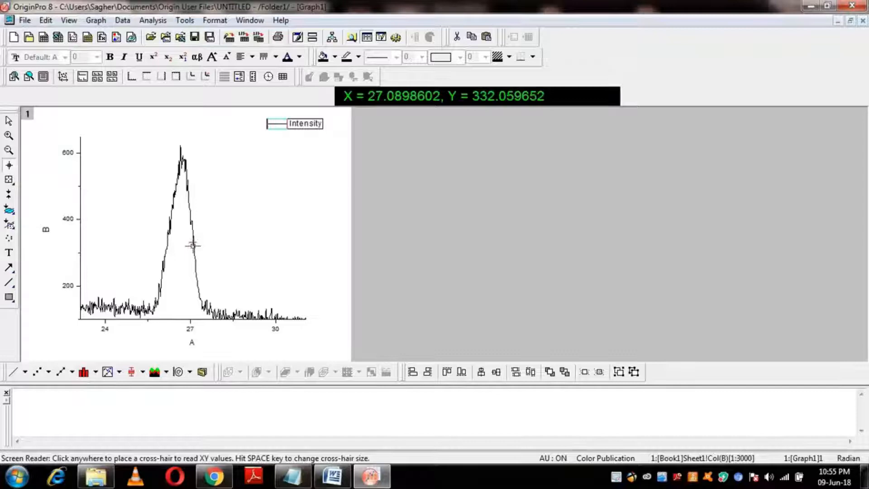
mouse_move(188, 241)
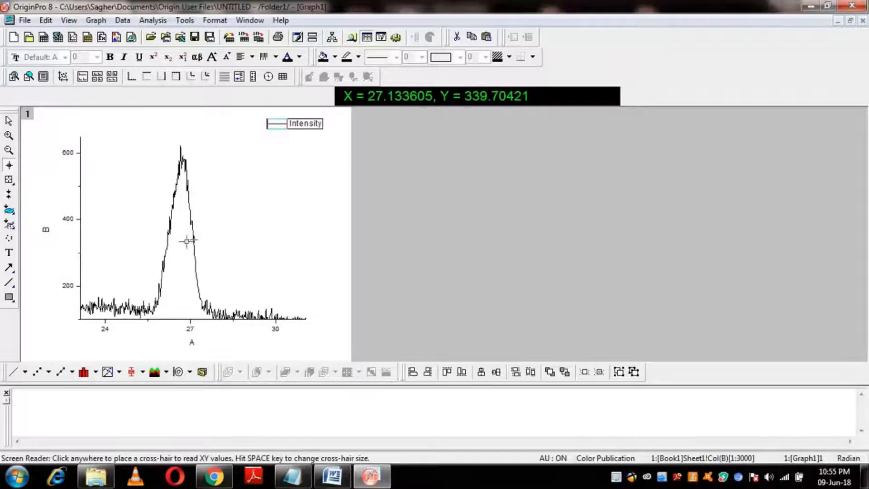
- Add 'APPROXIMATELY CLOSE' to the notes for the right-flank reading X ≈ 27.09 at Y ≈ 340
click(332, 476)
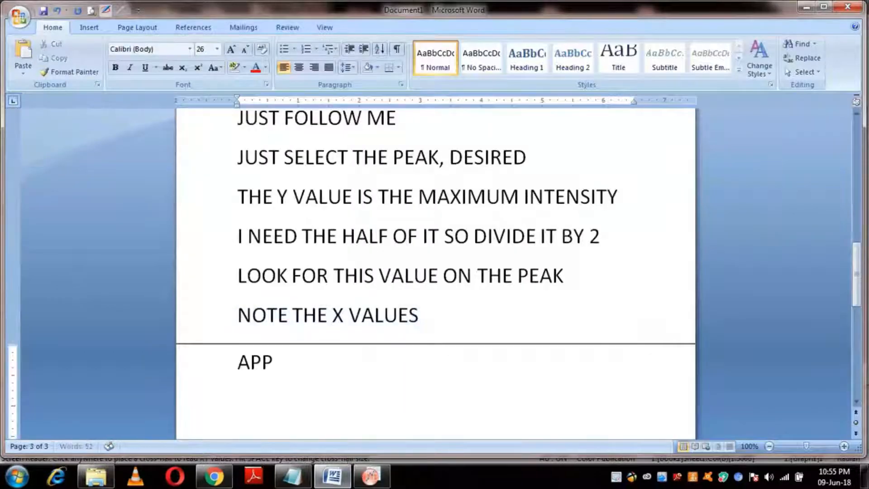
text(ROXIMATELY CLOSE)
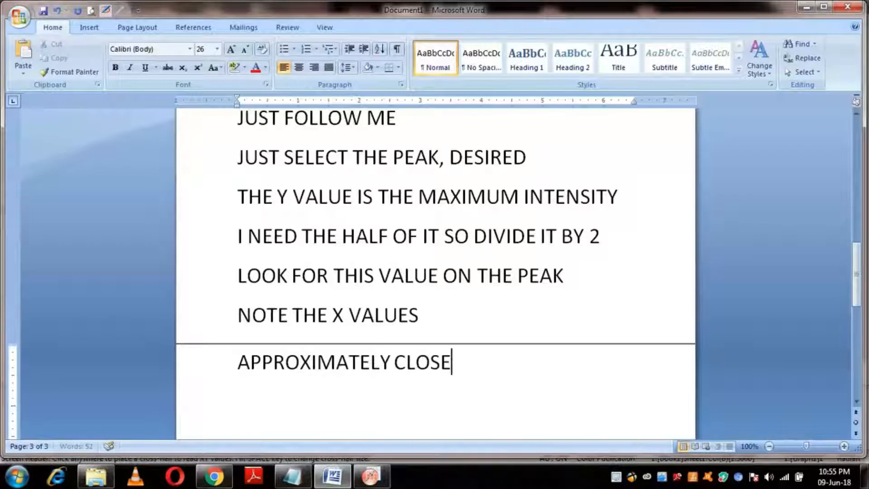
mouse_move(213, 475)
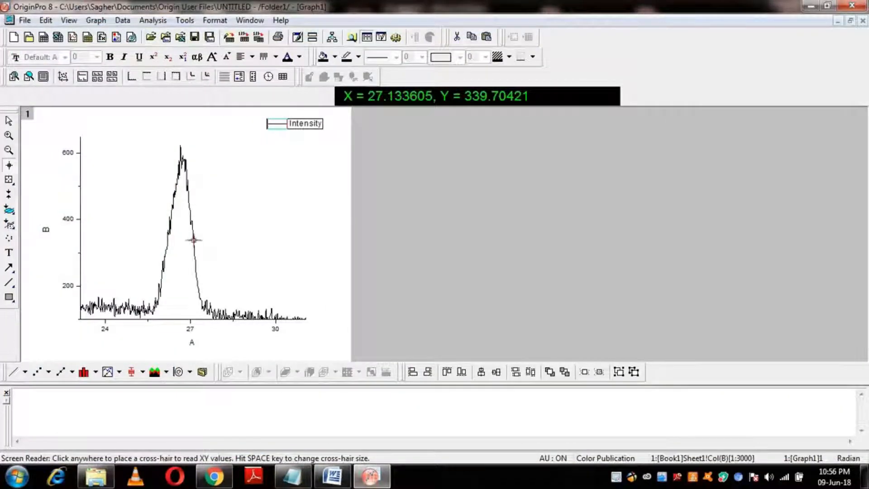
mouse_move(193, 240)
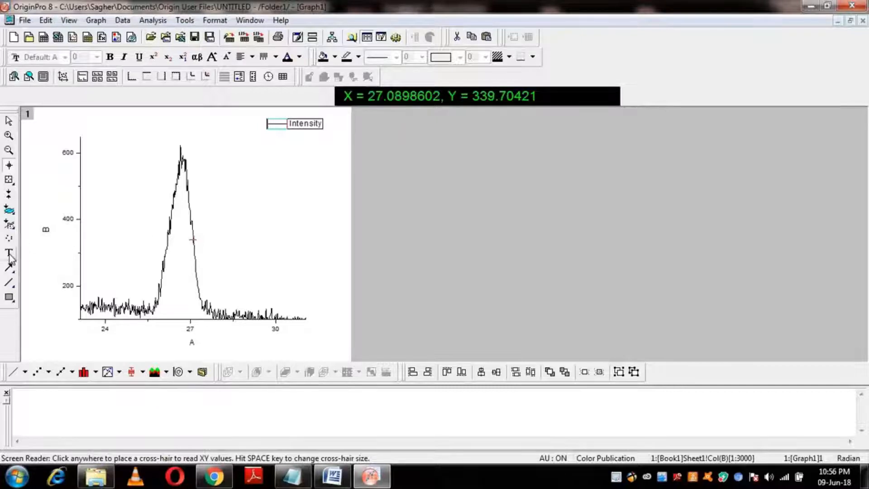
- Label the graph 'X1= 27.08' and add 'FOR THE SAME VALUE OF Y' to the notes
click(9, 252)
text(X1=)
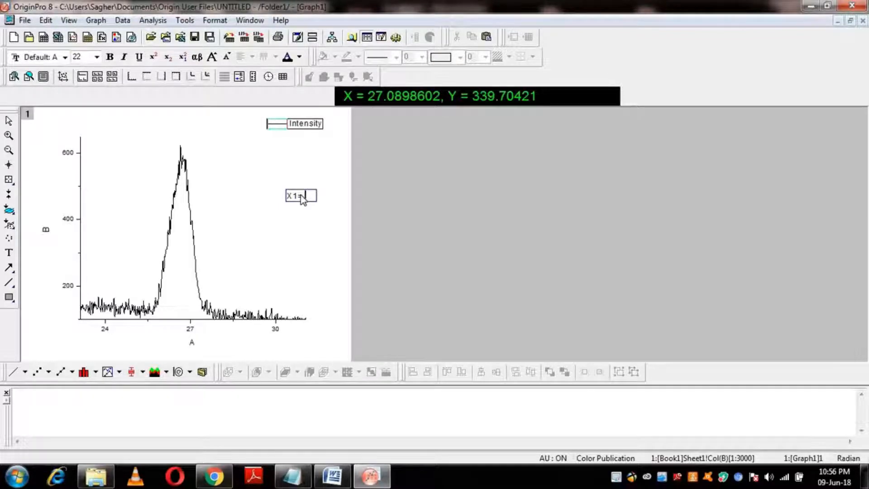
text(27.08)
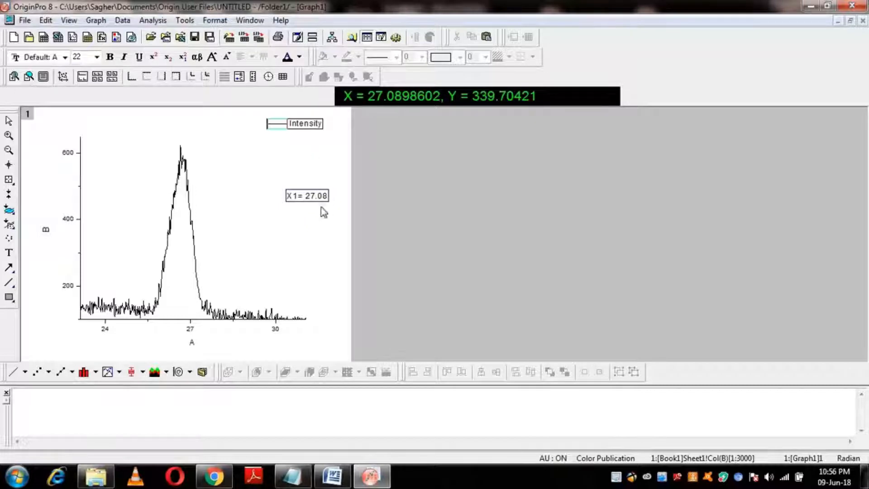
click(9, 165)
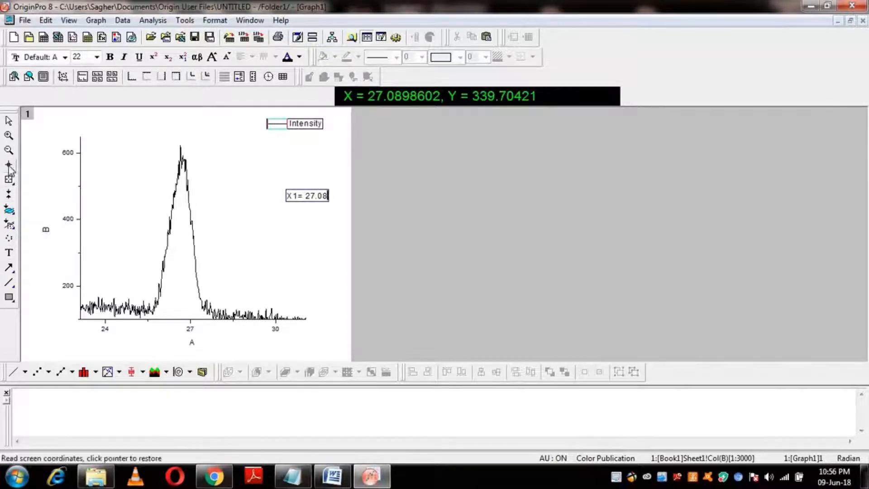
click(331, 476)
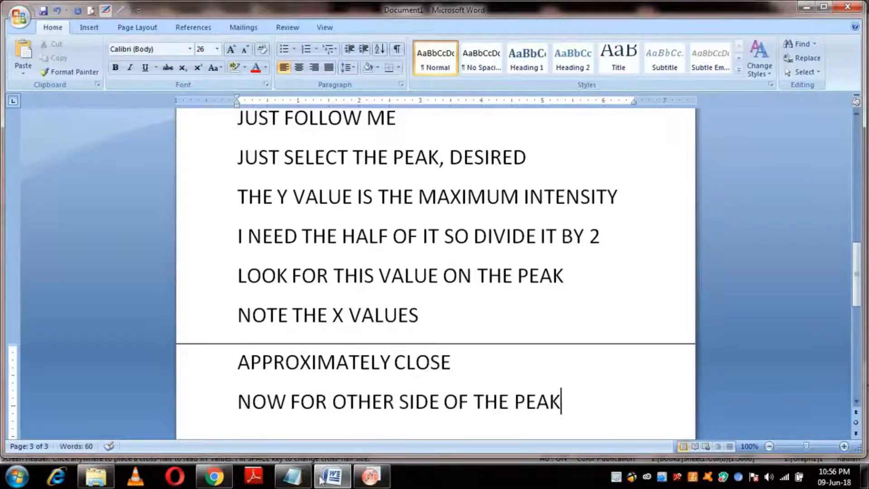
text(FOR THE SAME VALUE OF Y)
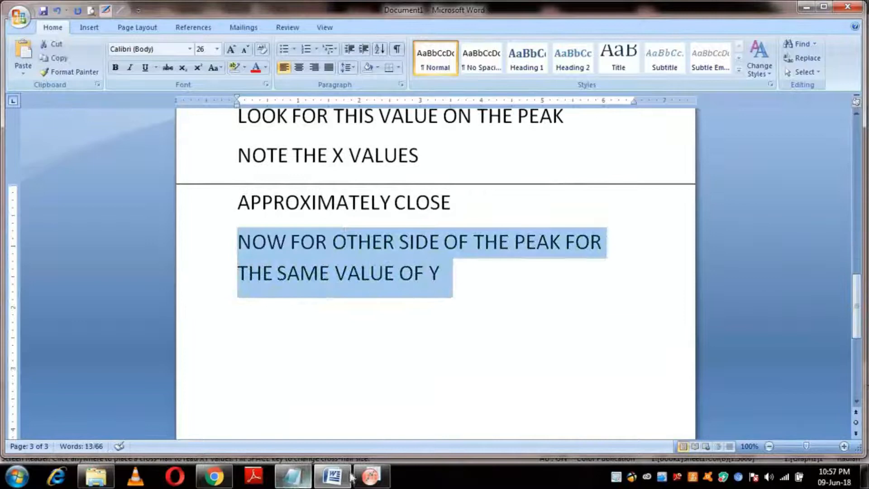
- Read the peak's left half-maximum point at X ≈ 26.17, Y ≈ 339.70, and note it in Word
click(370, 476)
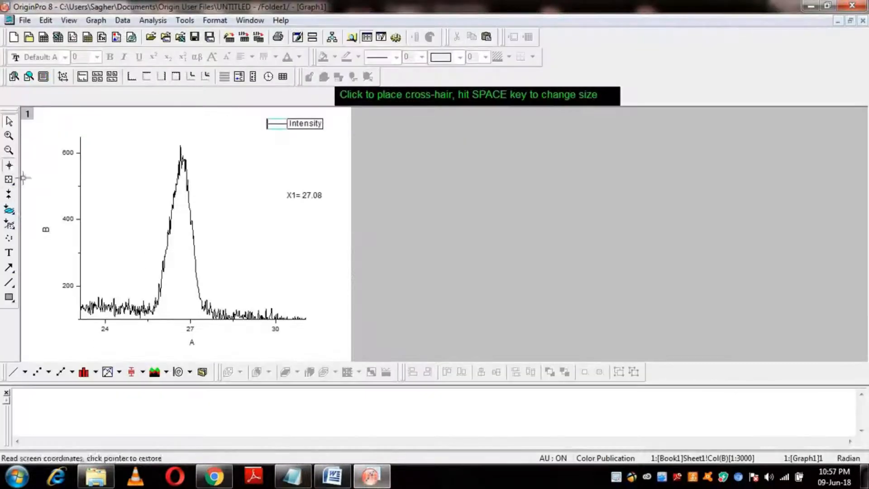
click(168, 243)
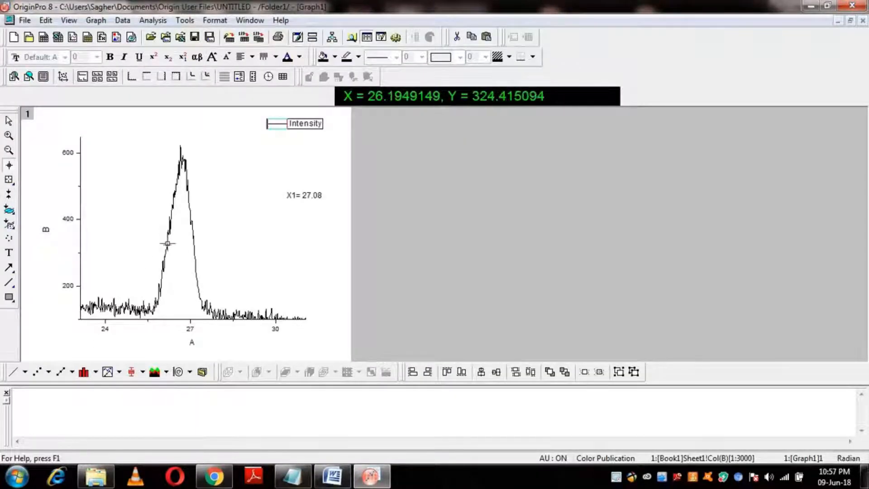
mouse_move(496, 111)
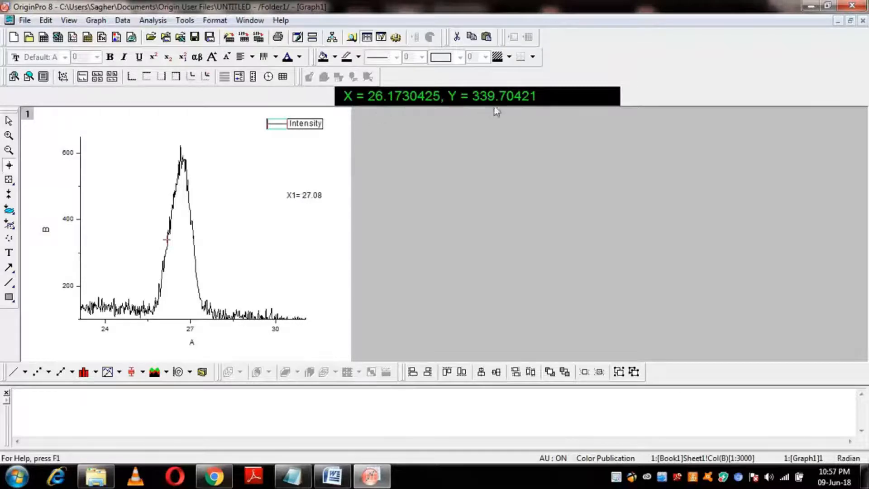
click(331, 476)
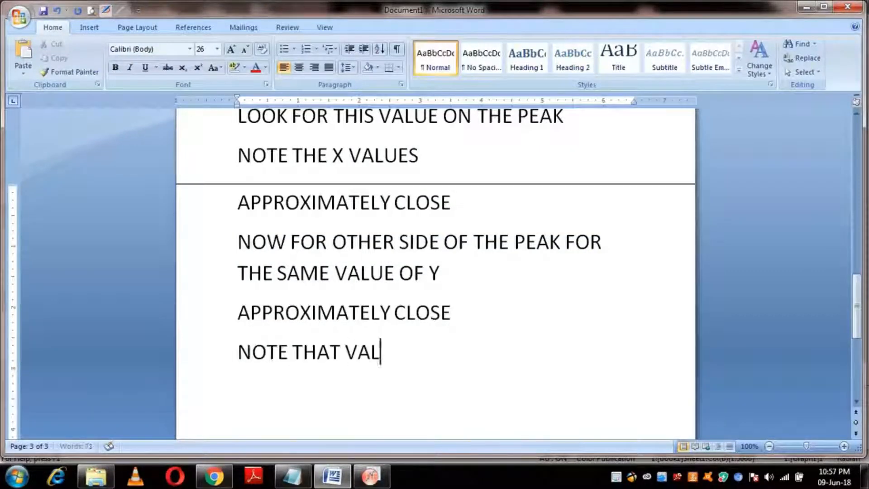
click(370, 476)
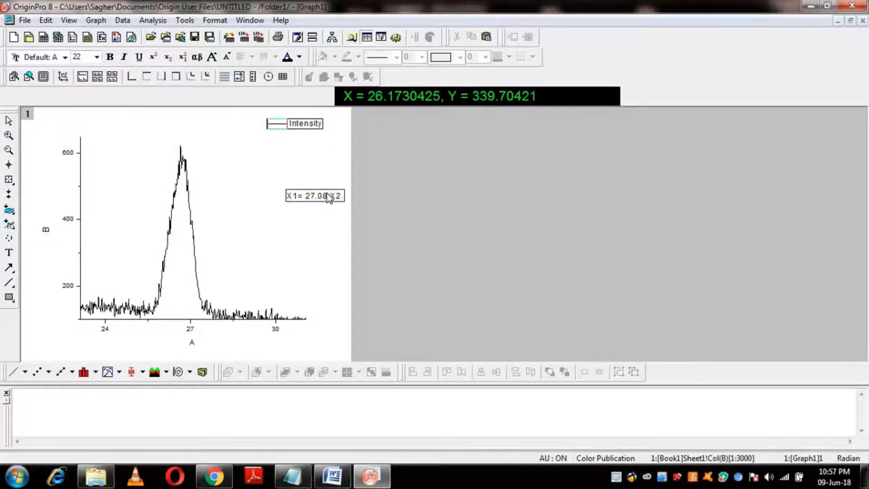
click(331, 475)
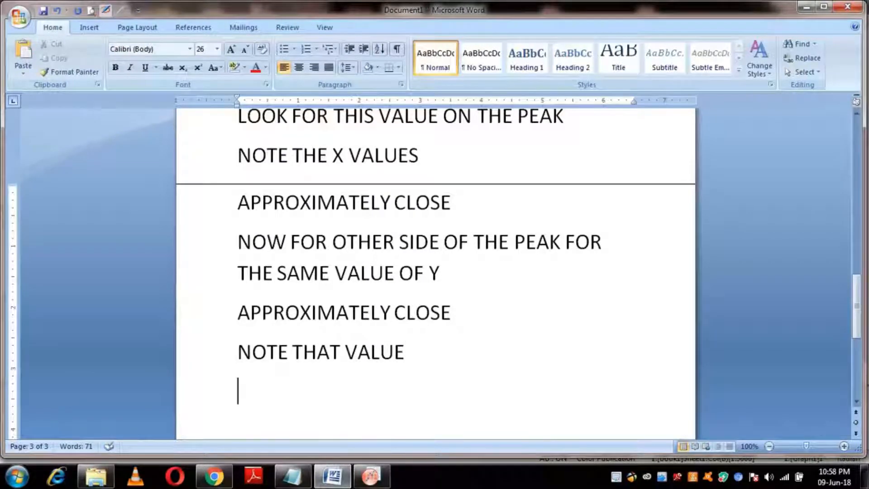
- Type 'SUBTRACT THE BOTH X VLUES WILL GIVE U THE FWHM' into the Word notes
text(SUBTRA)
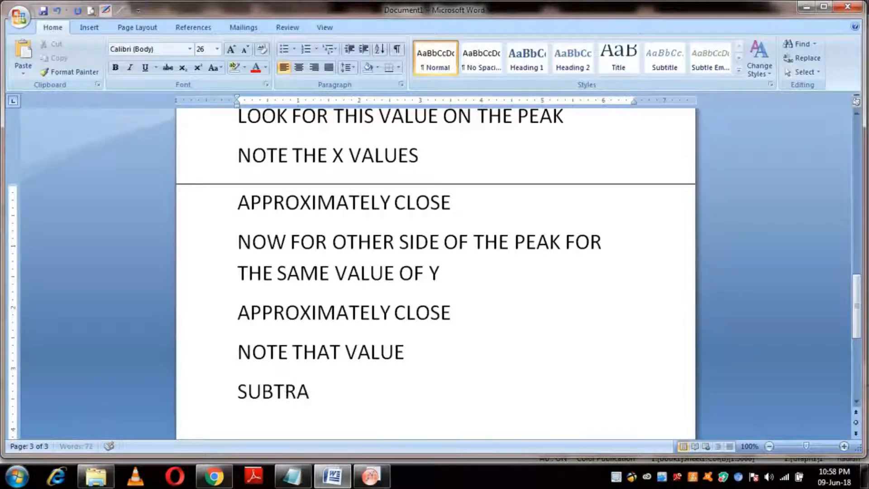
text(CT THE)
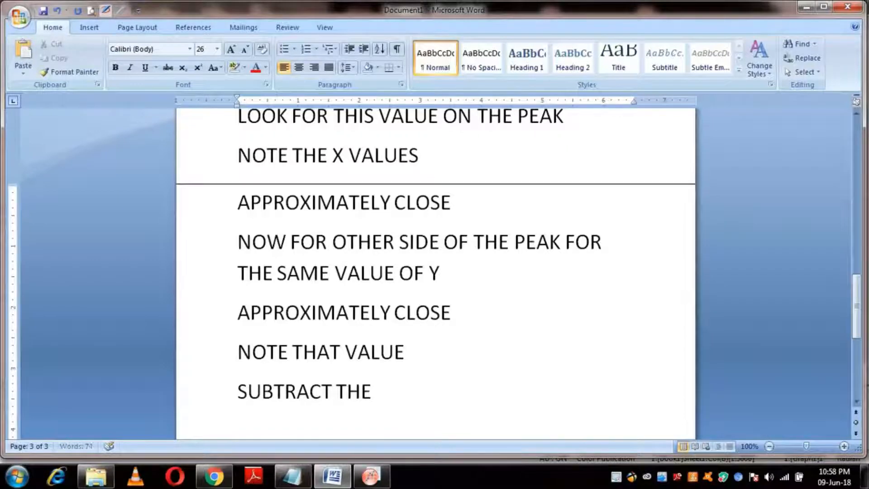
text(BOTH)
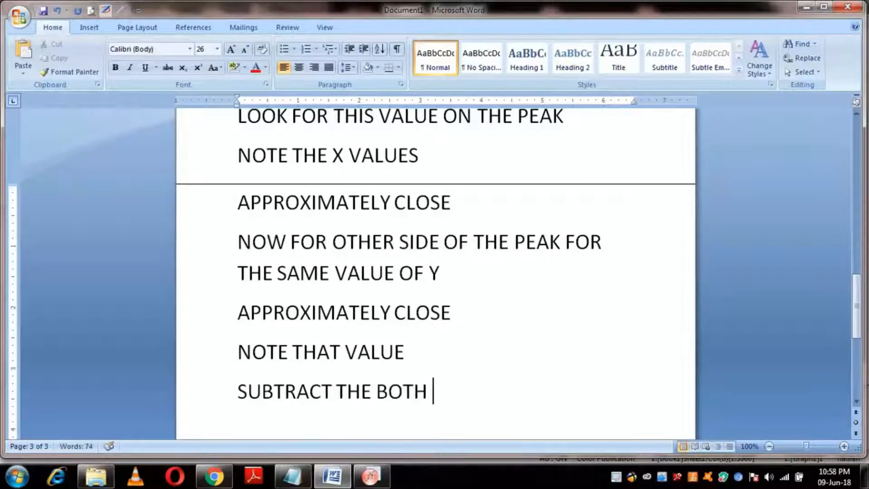
text(X VL)
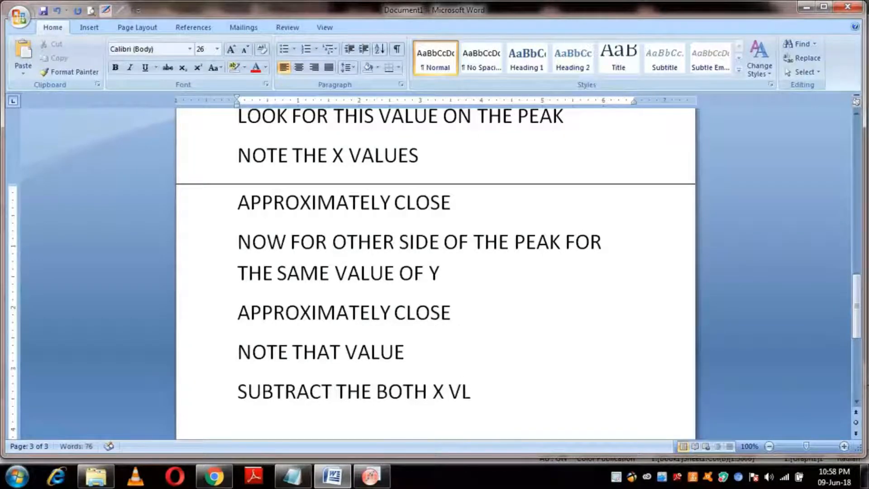
text(UES WILL GIVE U)
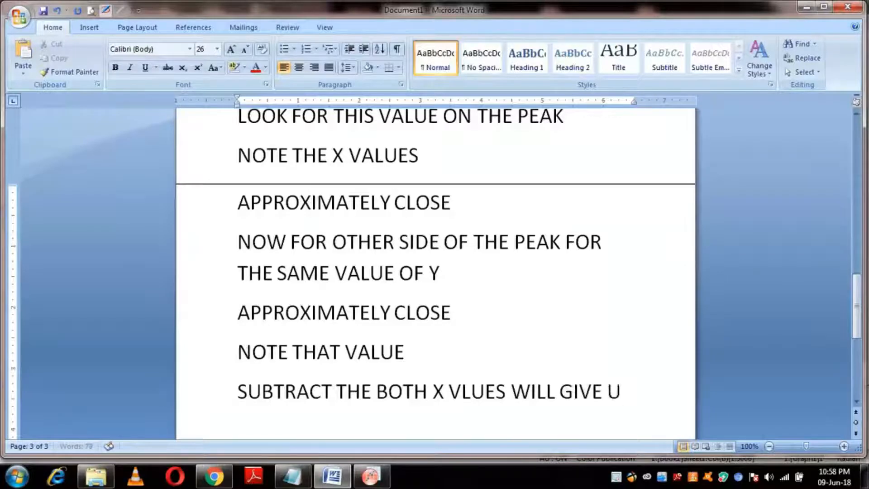
text(THE FW)
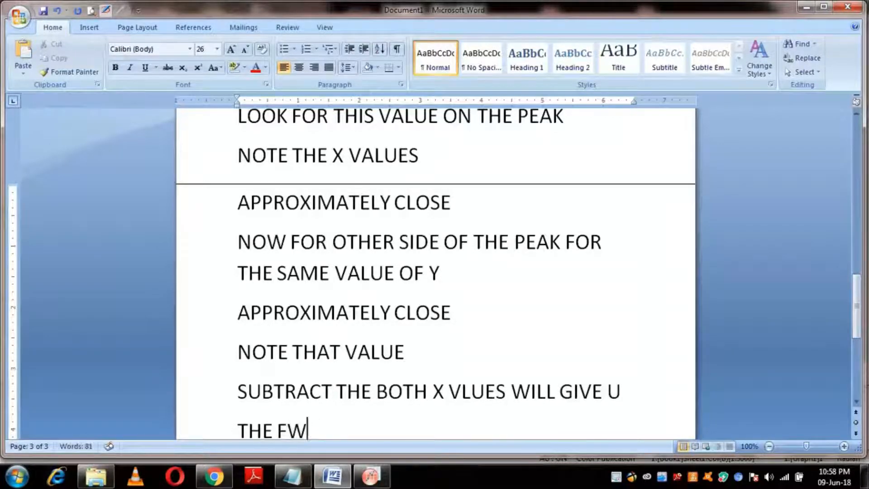
text(HM)
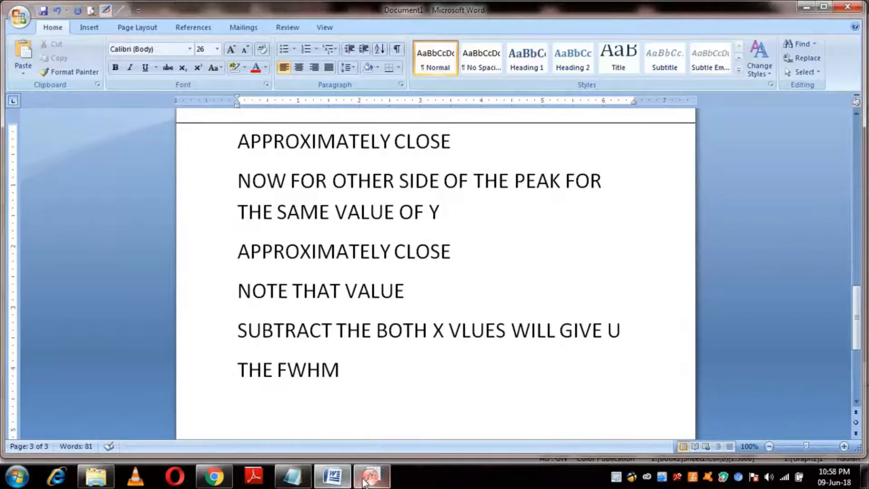
- Compute 27.08 − 26.17 = 0.91 on the Google calculator
click(370, 475)
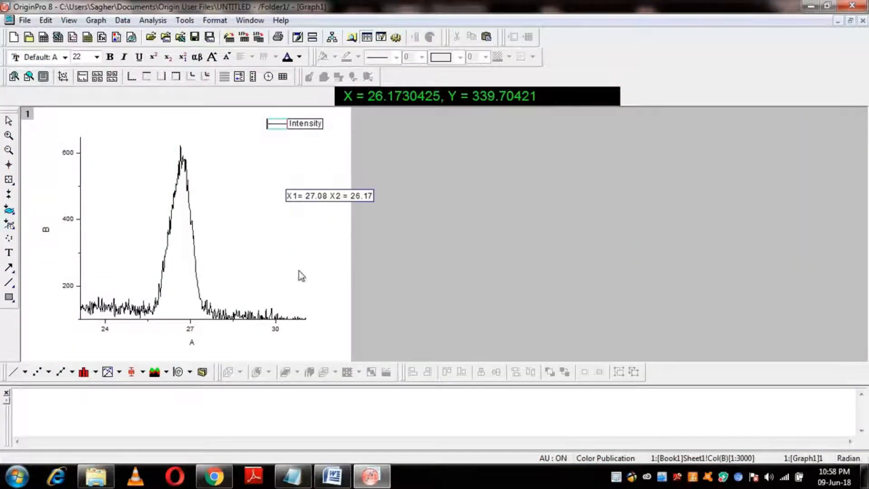
click(212, 476)
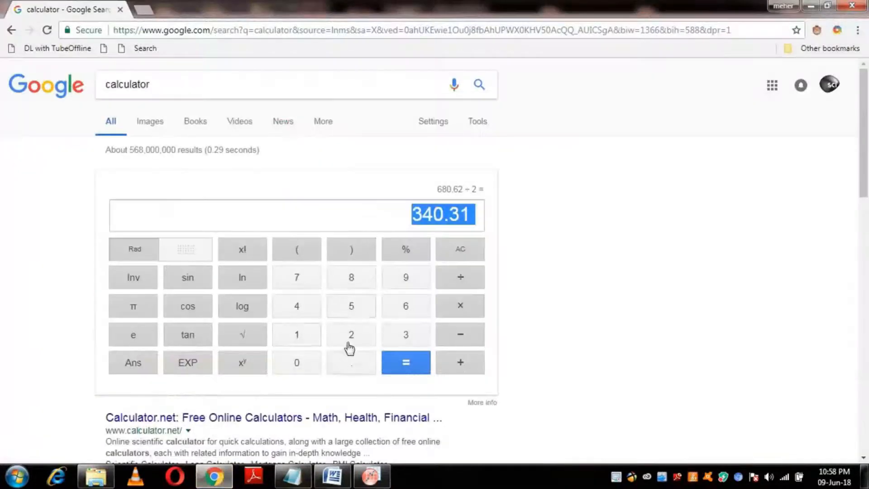
click(459, 334)
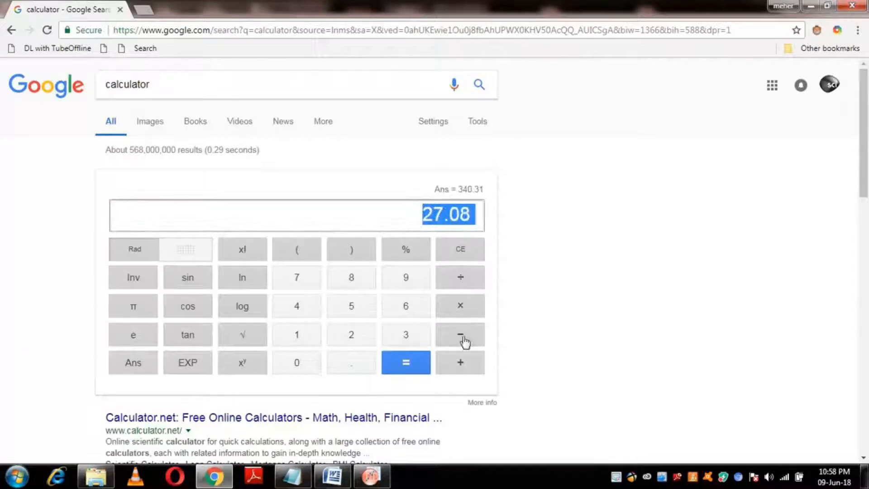
click(371, 475)
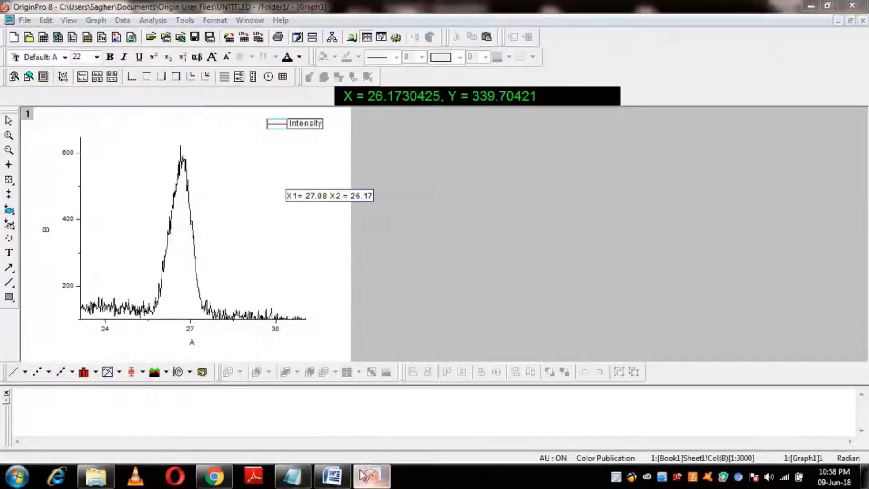
click(213, 476)
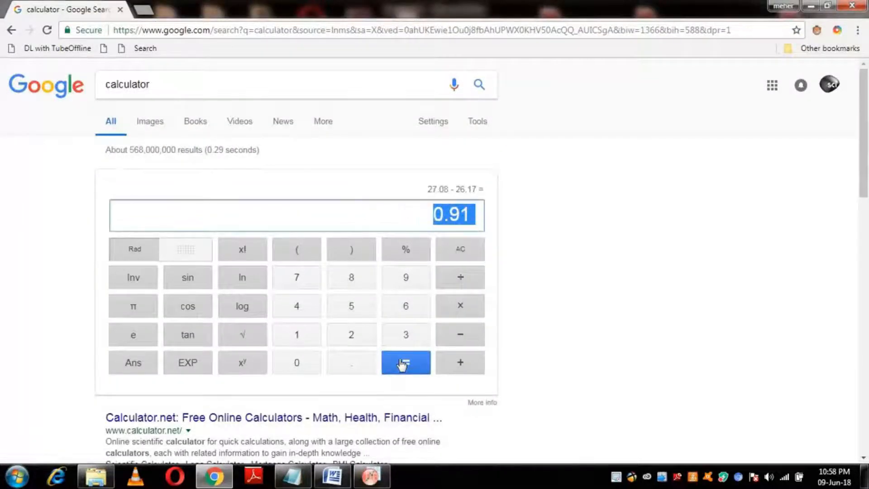
- Append 'X1- X2 =0.91' to the graph label and start an 'FWHM =' label
click(371, 476)
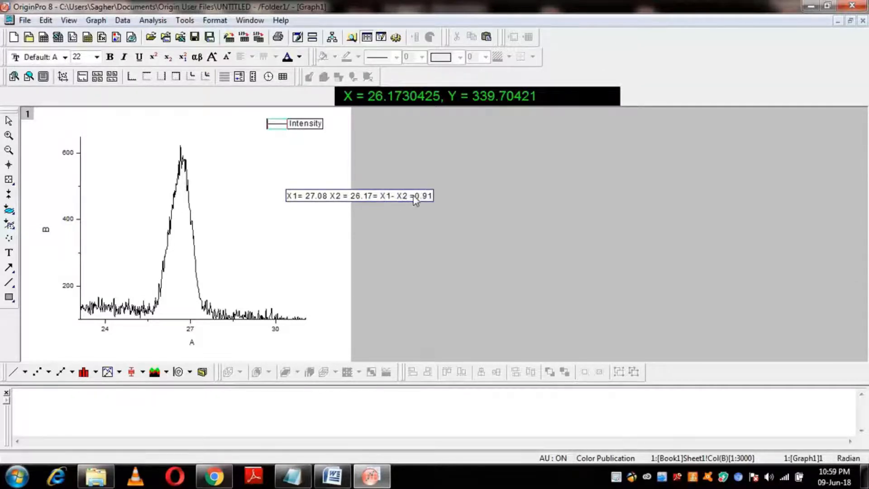
double_click(422, 196)
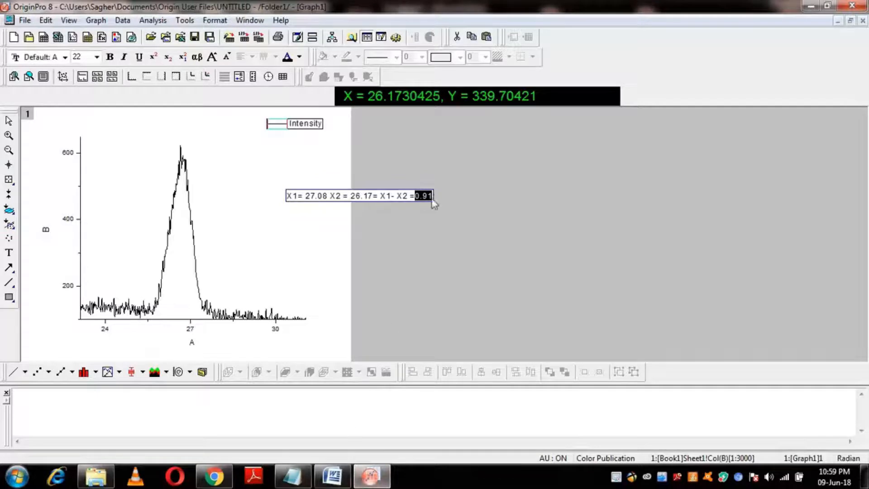
click(276, 250)
text(FWHM =0.)
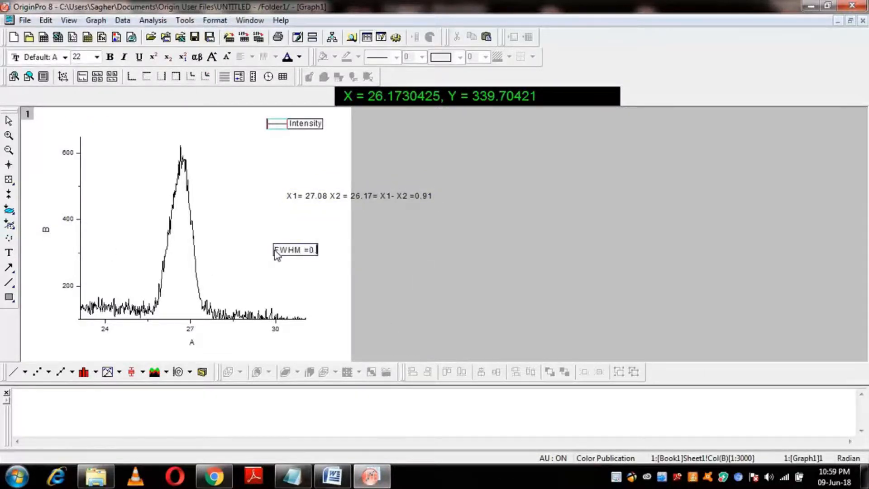
click(331, 476)
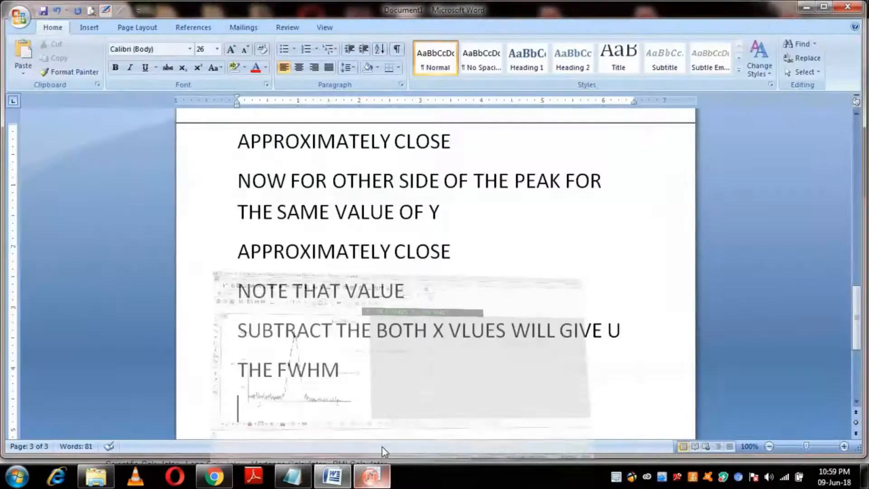
- Type 'HOPE U LIKE THE VIDEO' and 'DON'T FORGET TO SUBSCRIBE MY CHANNEL' in Word
text(THI)
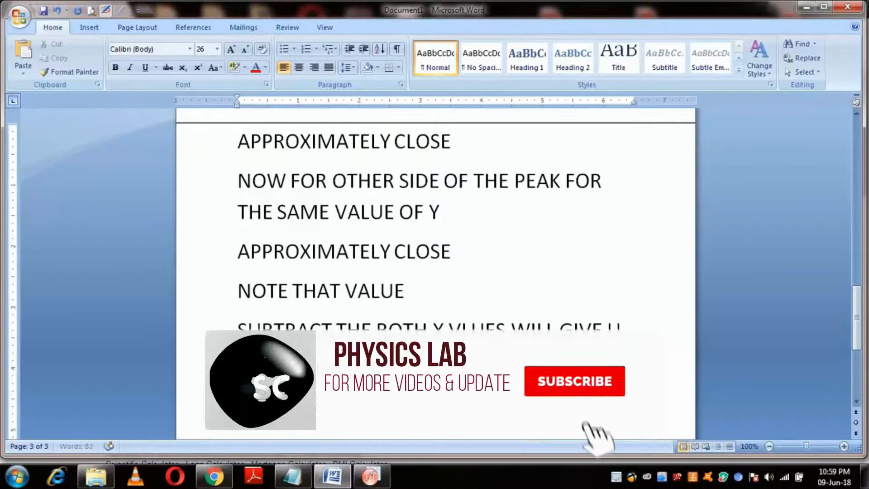
click(574, 381)
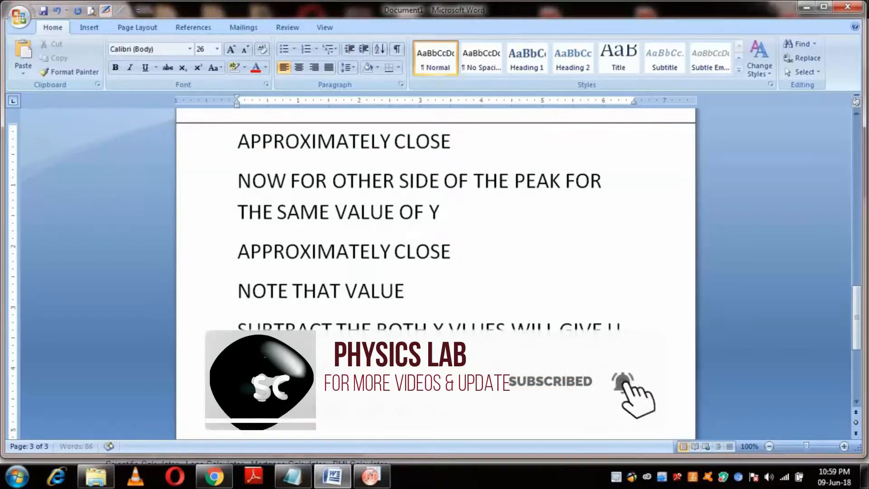
scroll(down, 3)
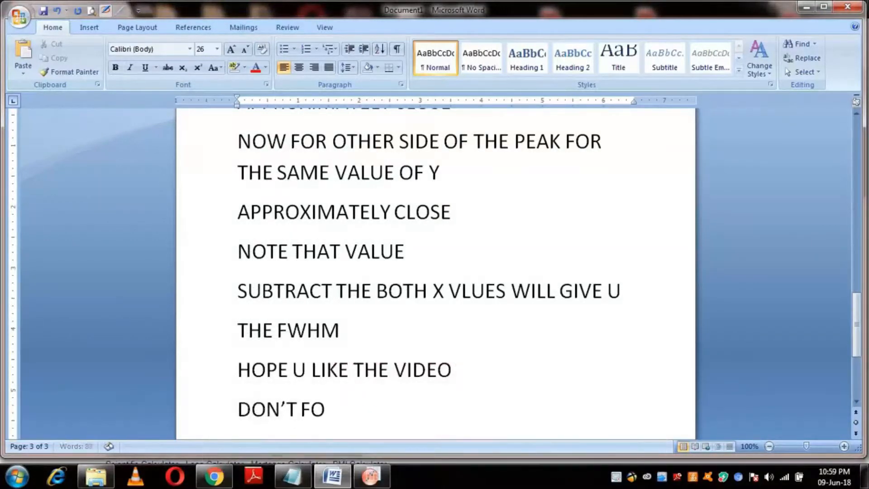
text(RGET TO SUB)
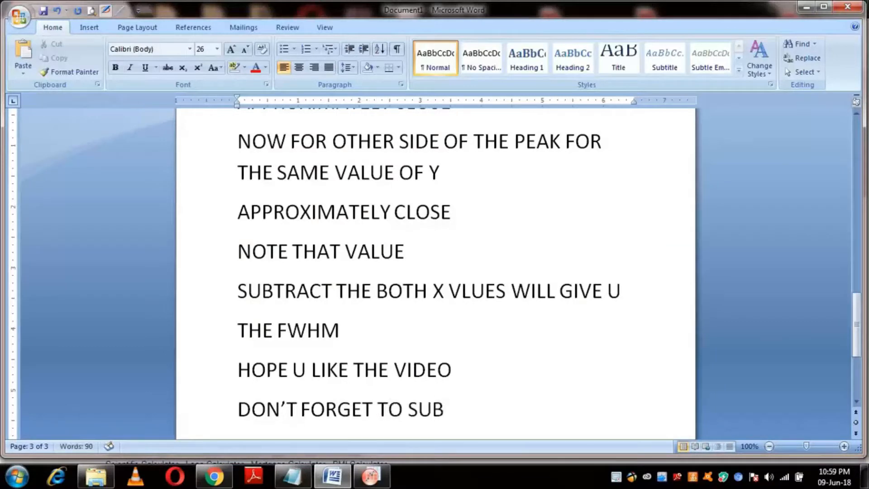
text(SCRIBE MY CHAN)
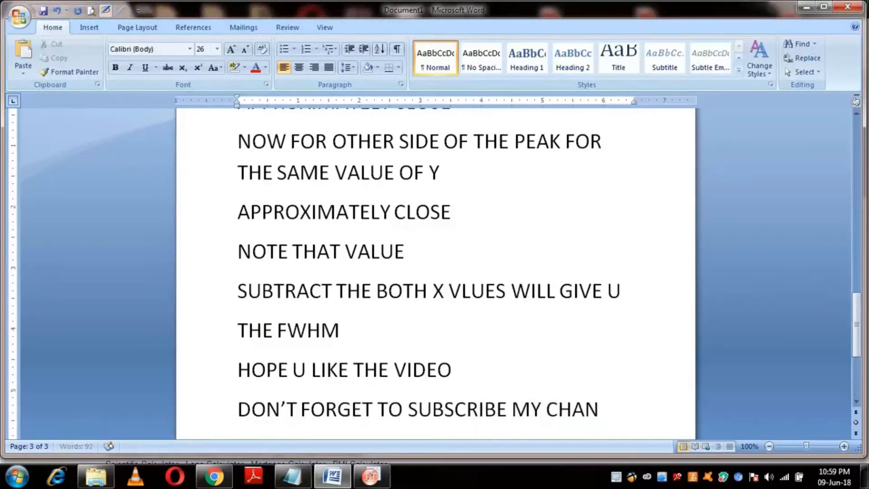